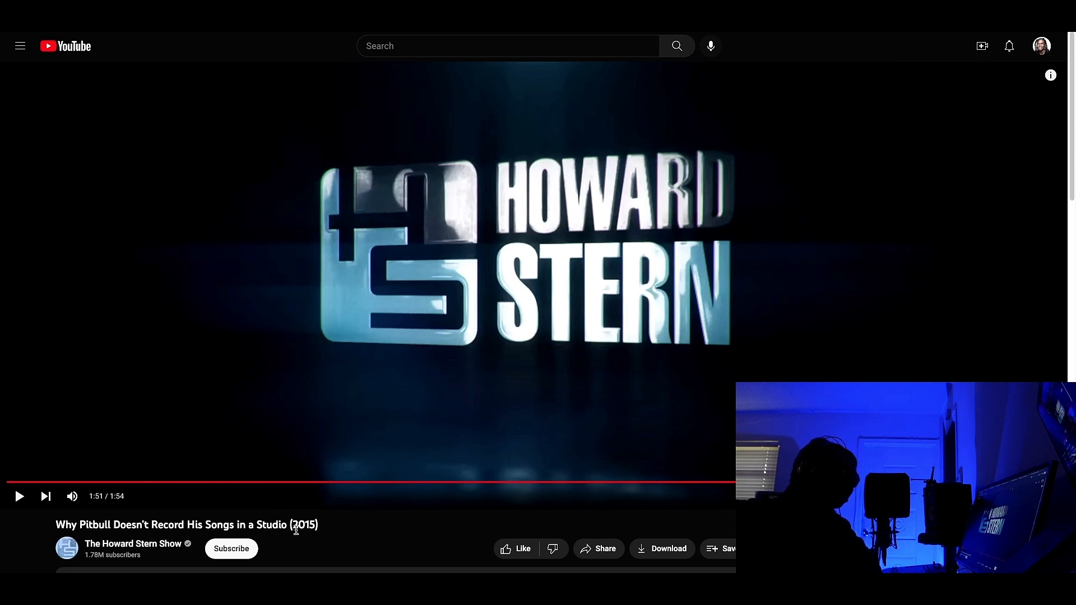
mouse_move(302, 445)
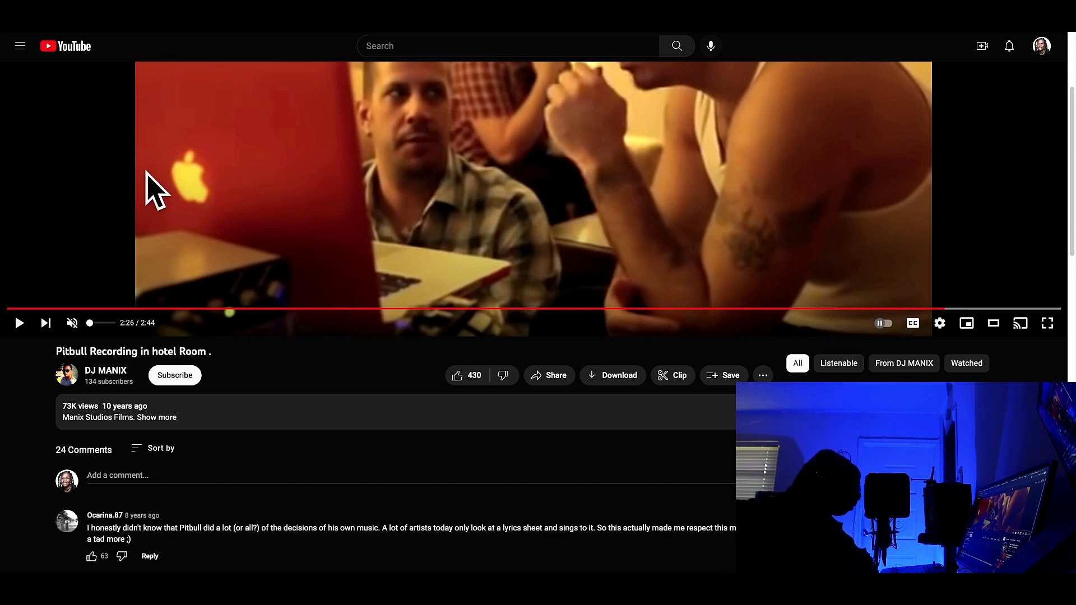
Step: Jump the hotel-room recording video back to around 1:00 and let it play
click(19, 323)
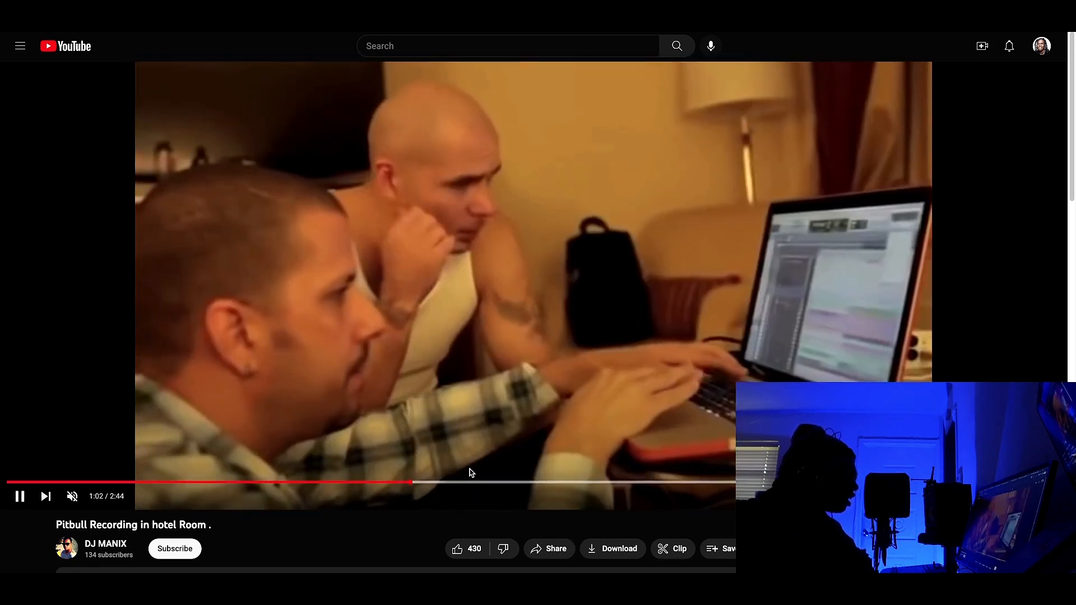
mouse_move(528, 482)
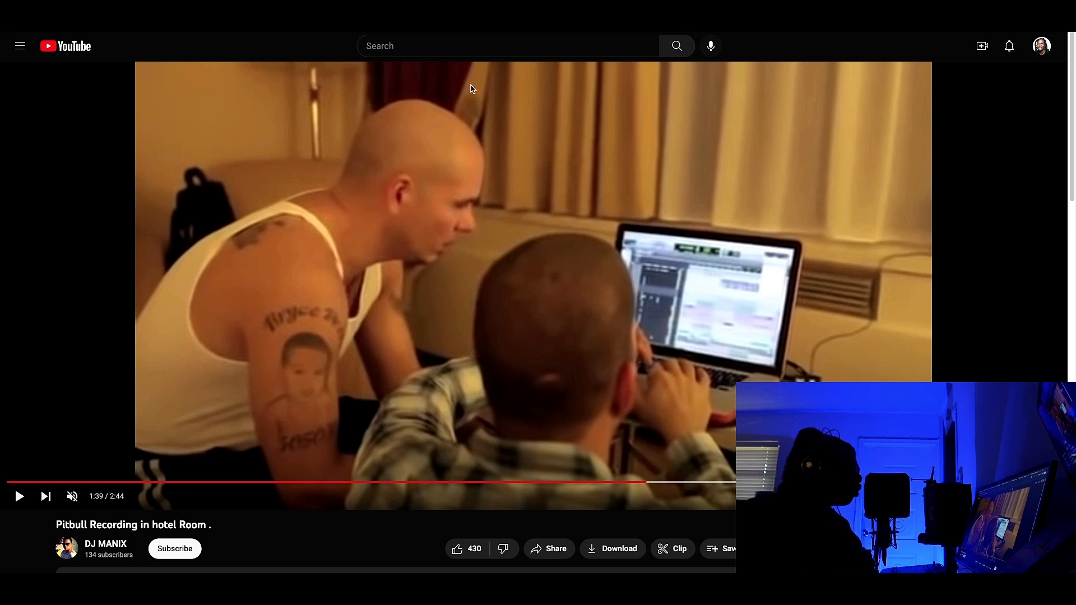
mouse_move(501, 182)
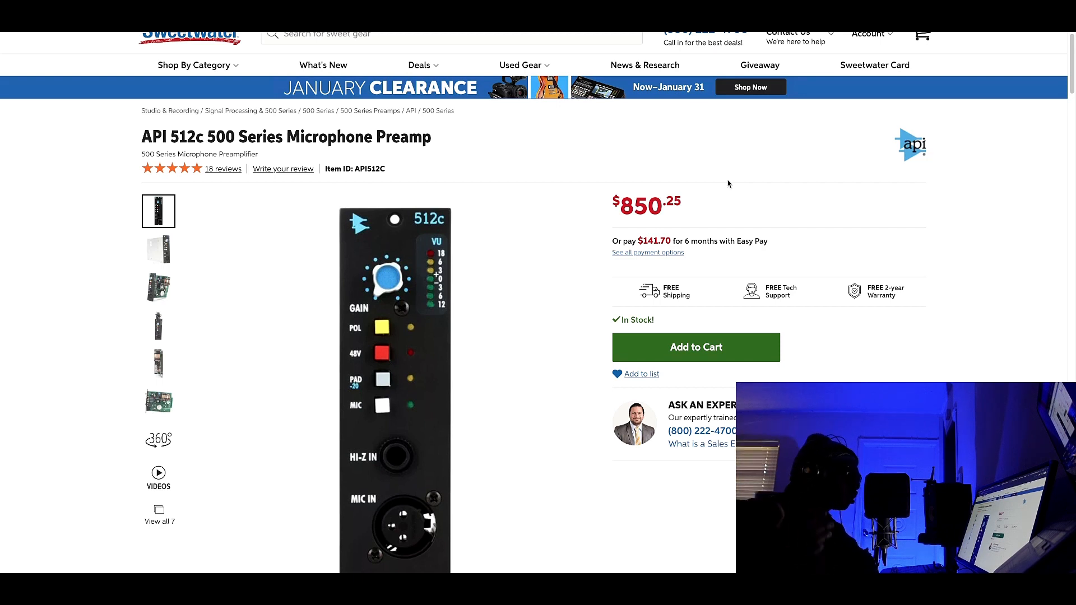
mouse_move(771, 85)
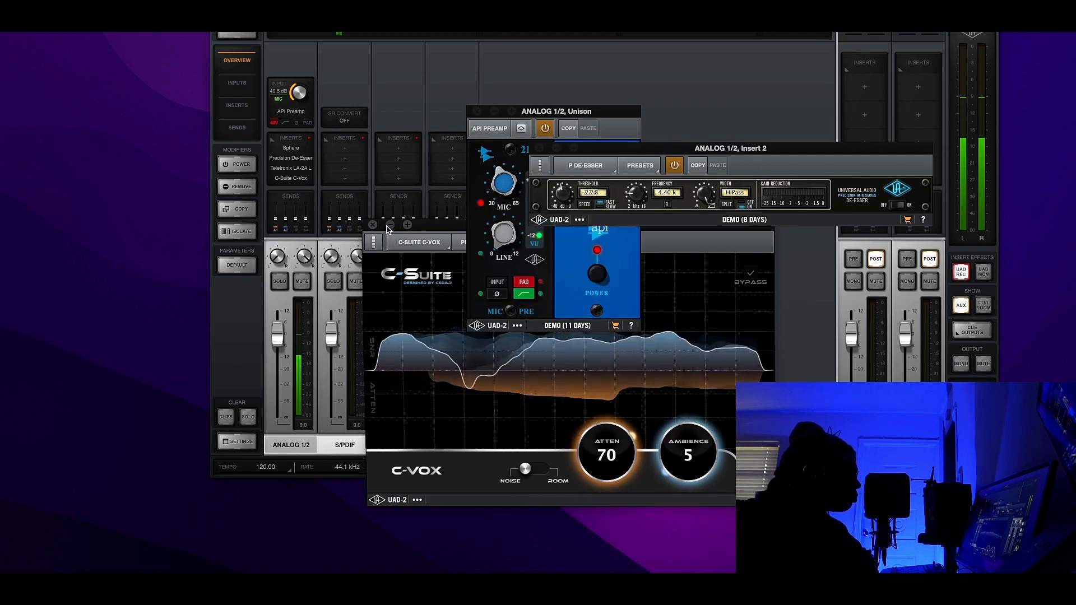
Step: Close the C-Suite C-Vox window, keeping the API Preamp and Precision De-Esser visible
click(372, 225)
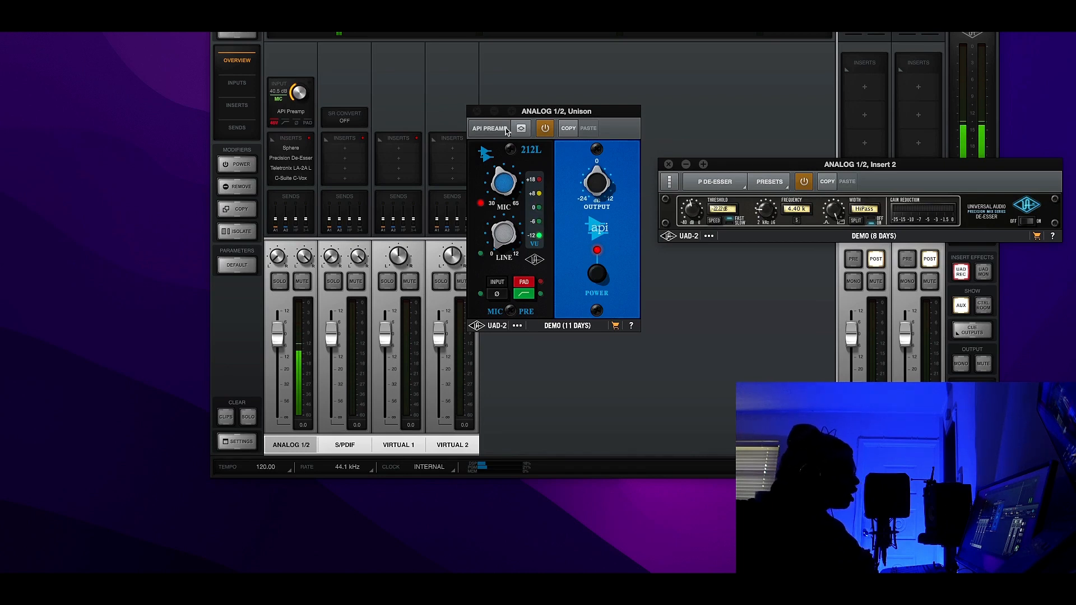
click(489, 127)
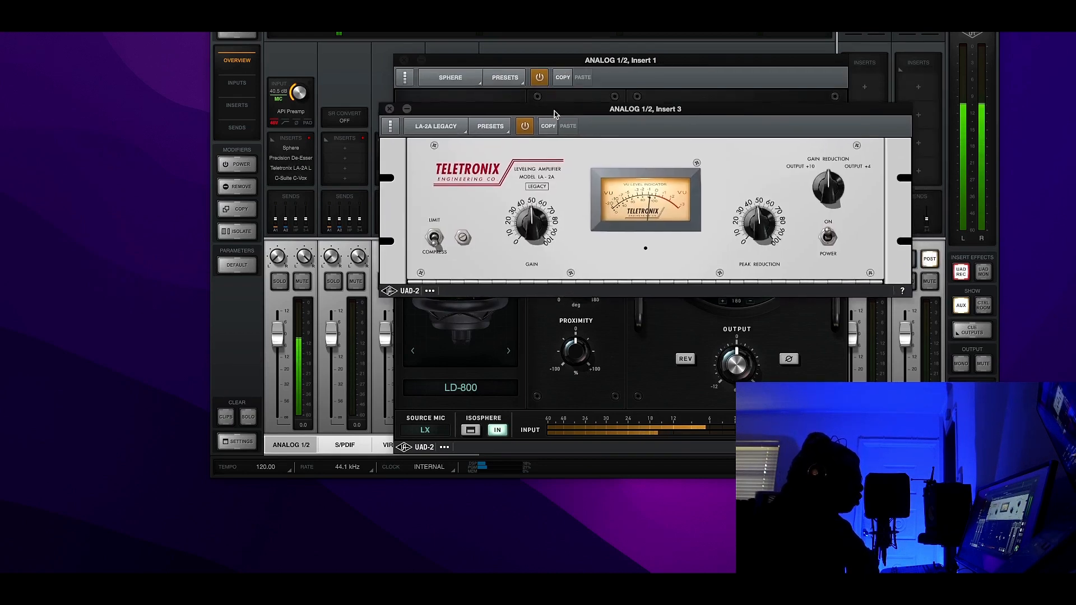
Step: Close the LA-2A Legacy and Sphere windows to return to the Console mixer view
drag(646, 108, 645, 130)
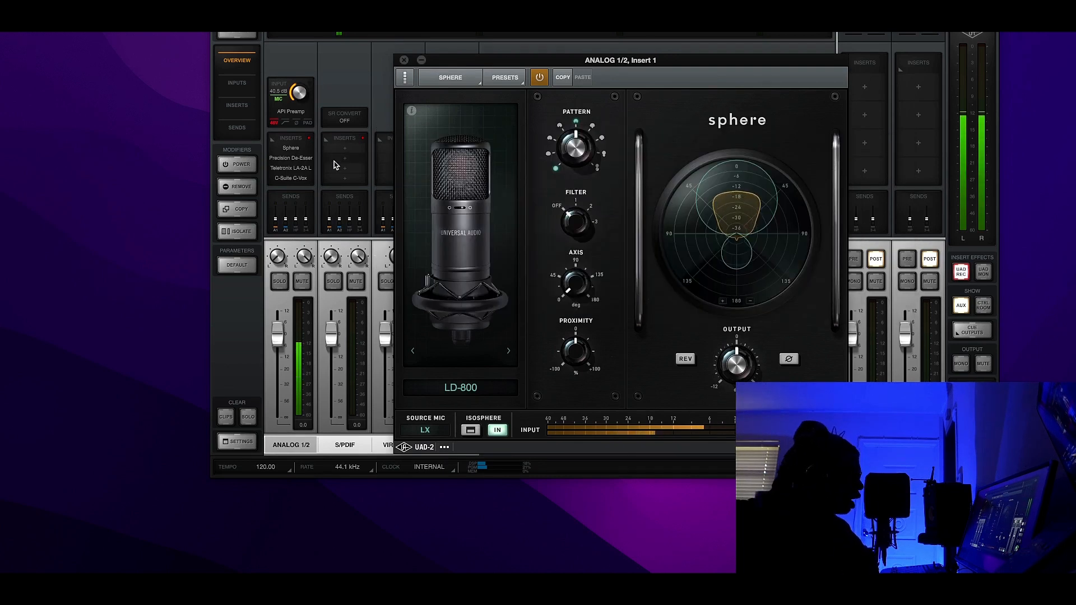
click(404, 60)
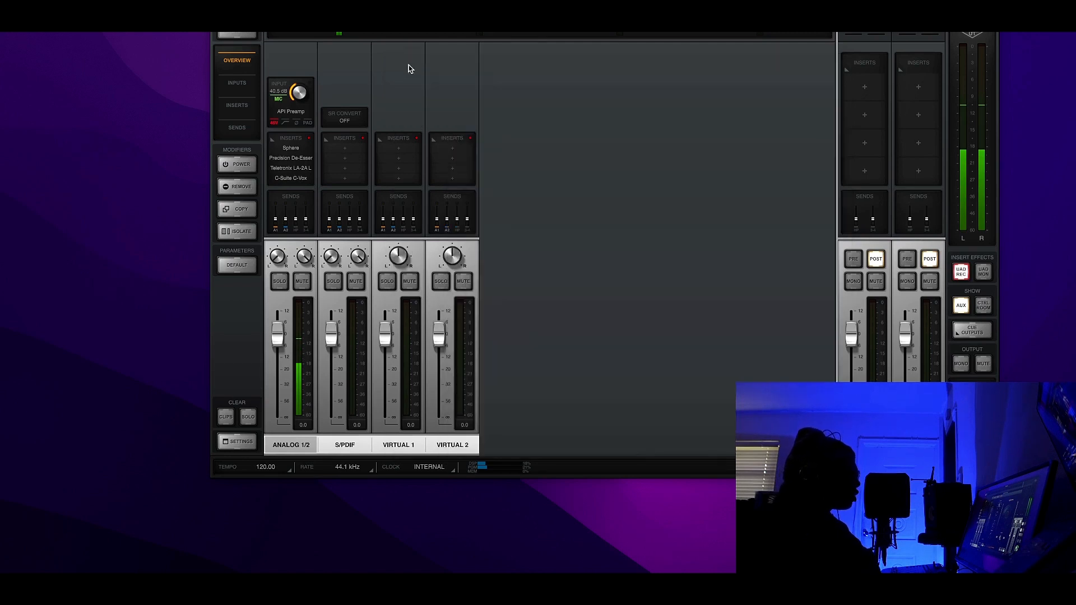